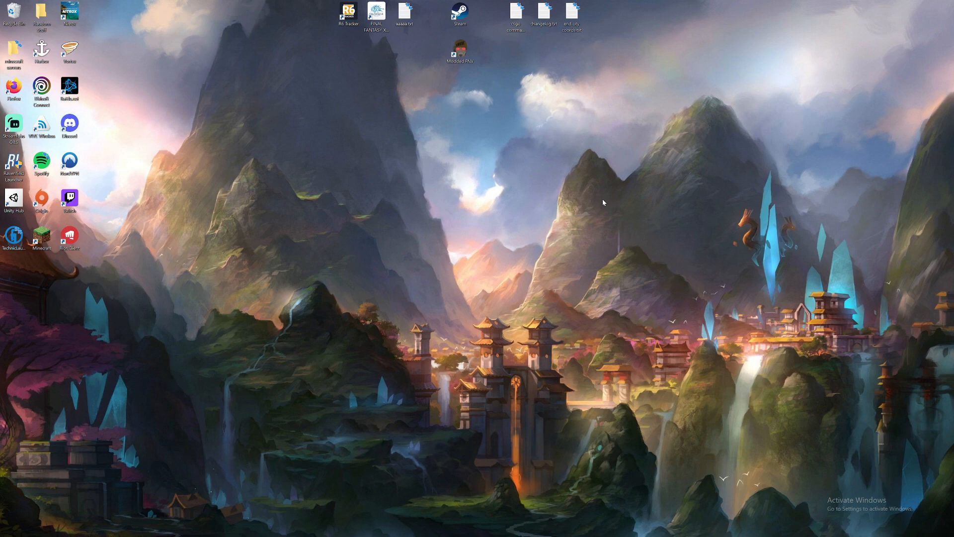
pyautogui.moveTo(520, 275)
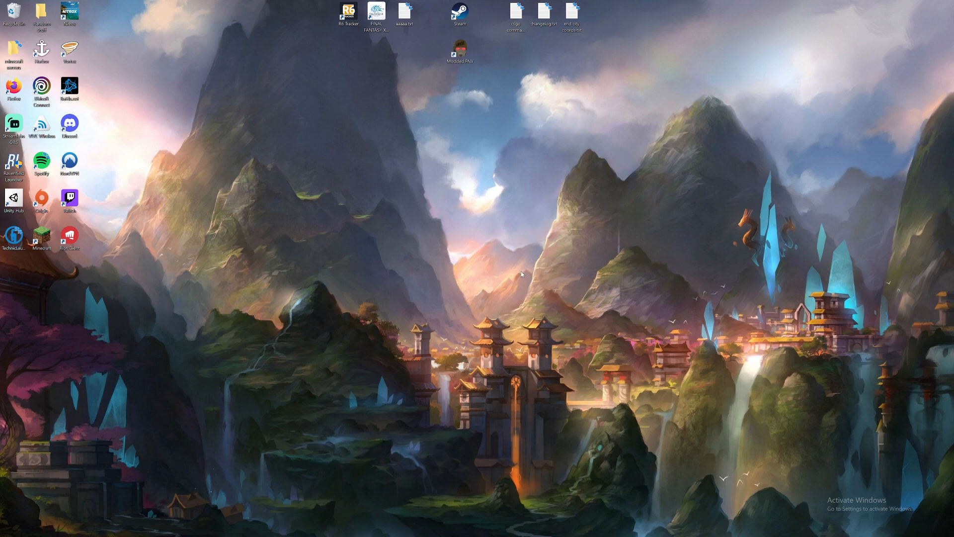
# Step: Create a new folder on the desktop beside the Forge installer for the server files
pyautogui.rightClick(521, 274)
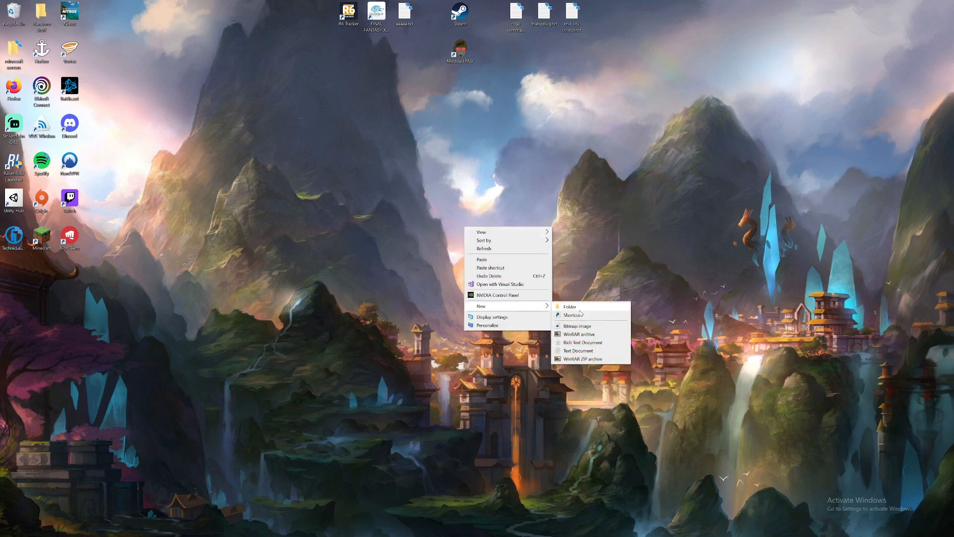
pyautogui.click(569, 306)
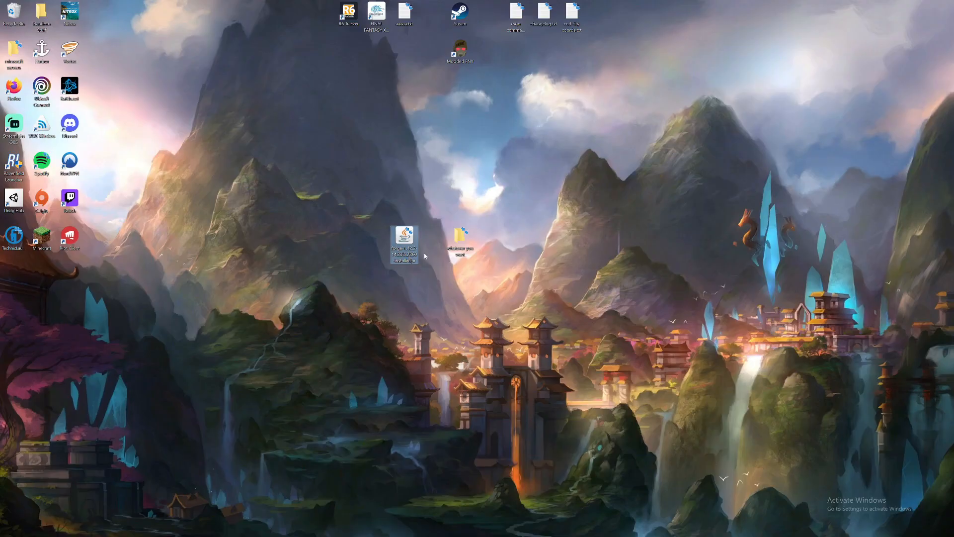
pyautogui.moveTo(525, 272)
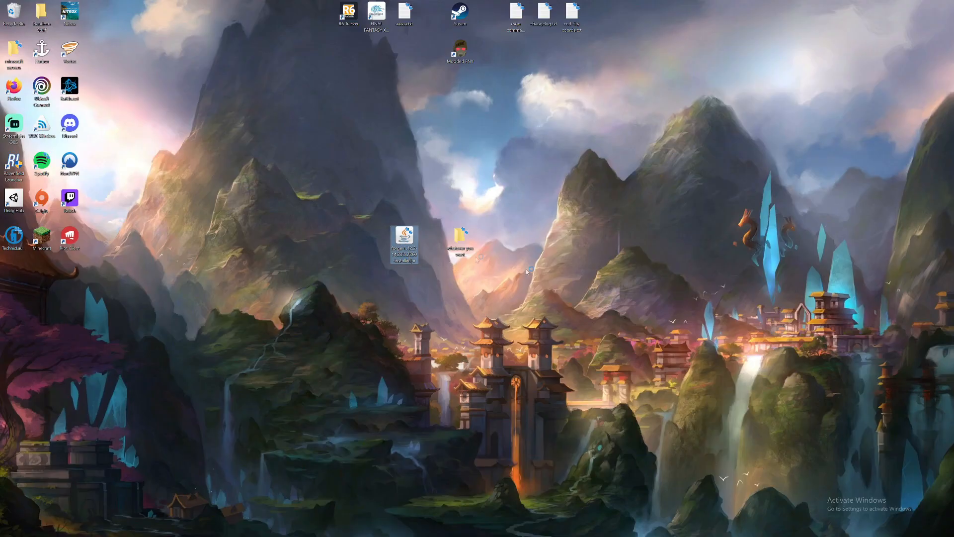
# Step: Install the Forge 1.12.2 server into the whatever you want folder and dismiss the Complete message
pyautogui.doubleClick(405, 238)
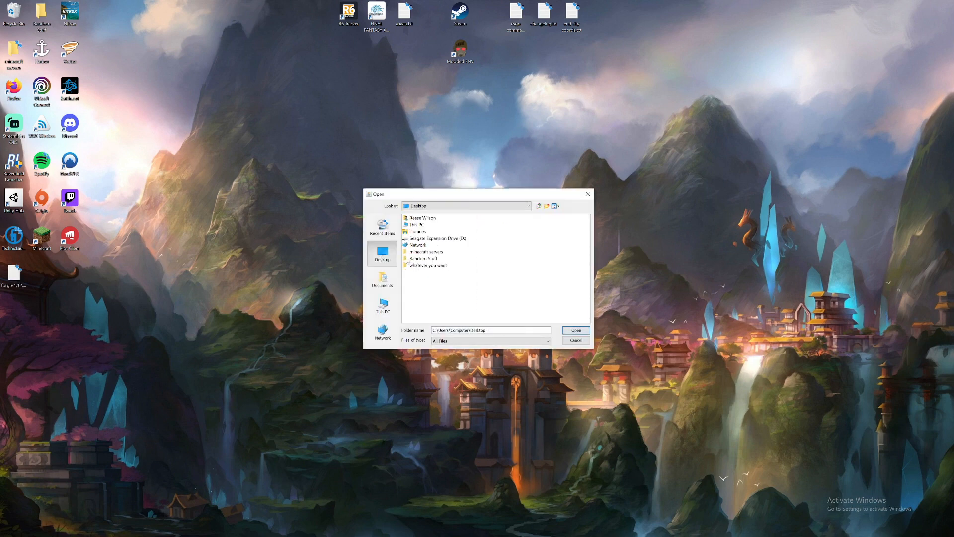
pyautogui.doubleClick(428, 264)
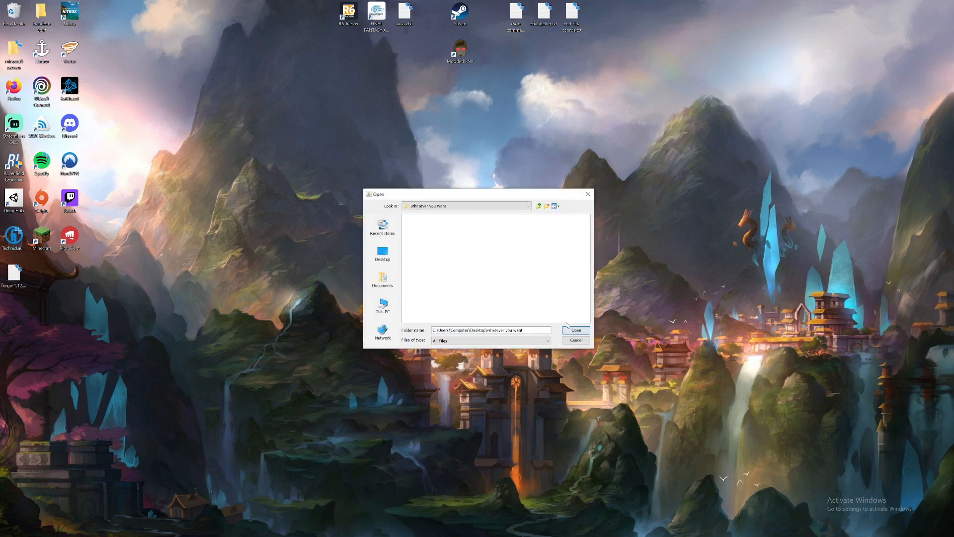
pyautogui.click(574, 330)
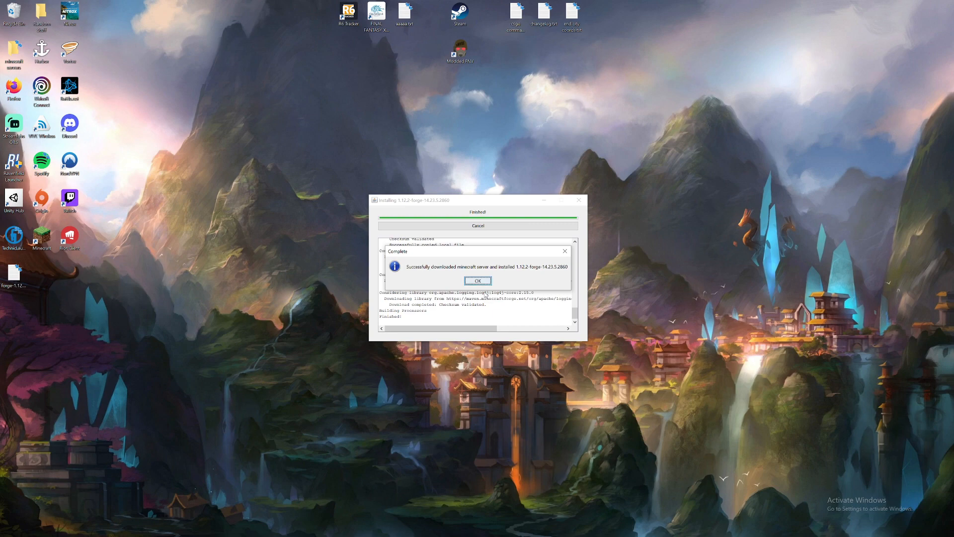
pyautogui.click(478, 280)
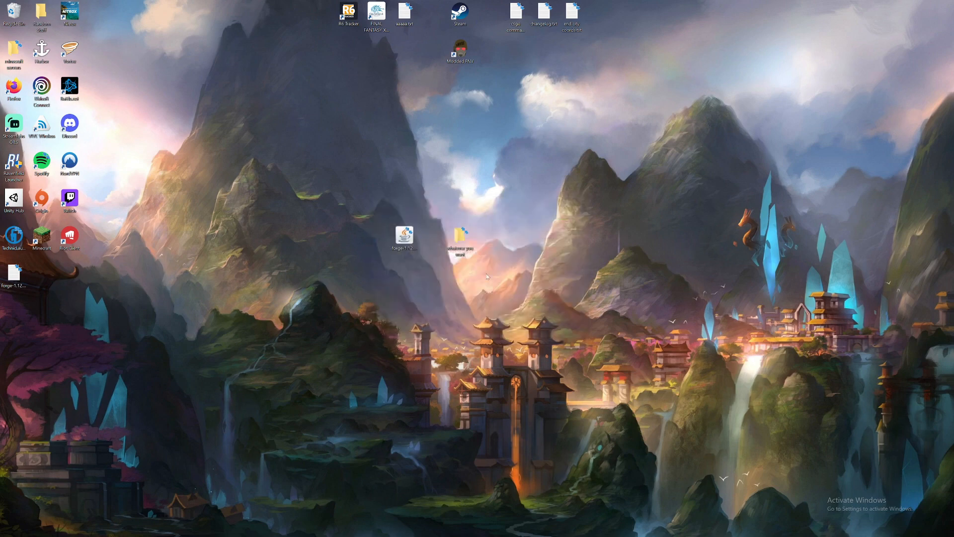
pyautogui.doubleClick(461, 236)
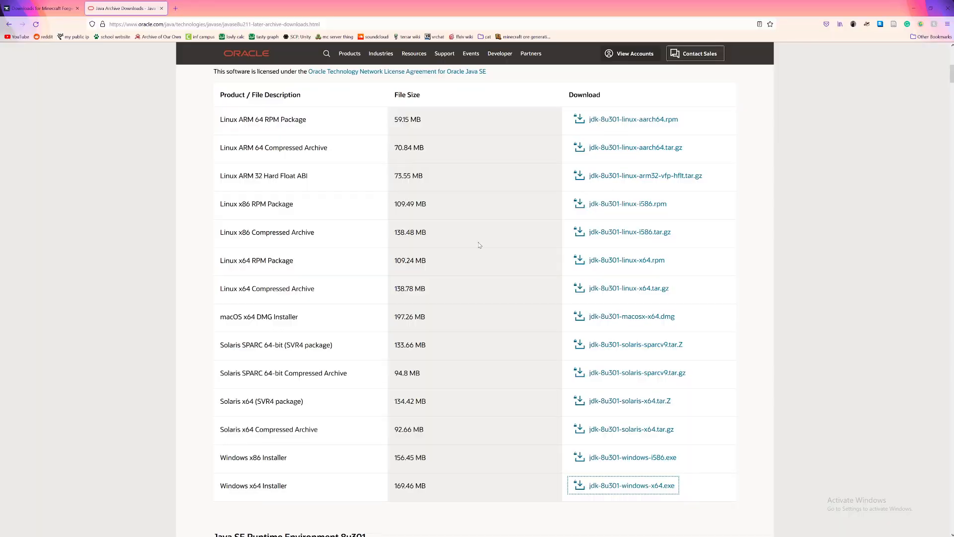
# Step: Scroll the Oracle Java Archive to the Java SE Development Kit 8u301 download list
pyautogui.scroll(3)
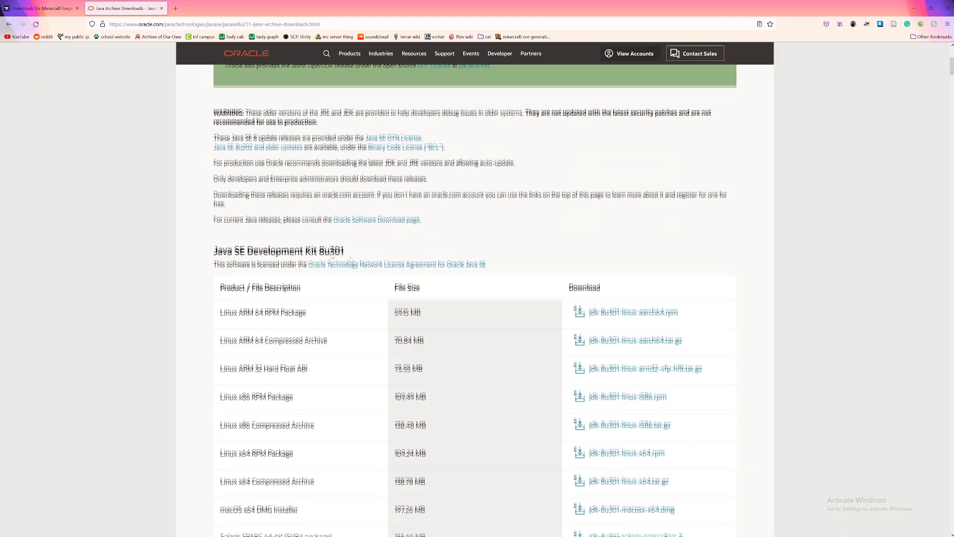
pyautogui.scroll(-3)
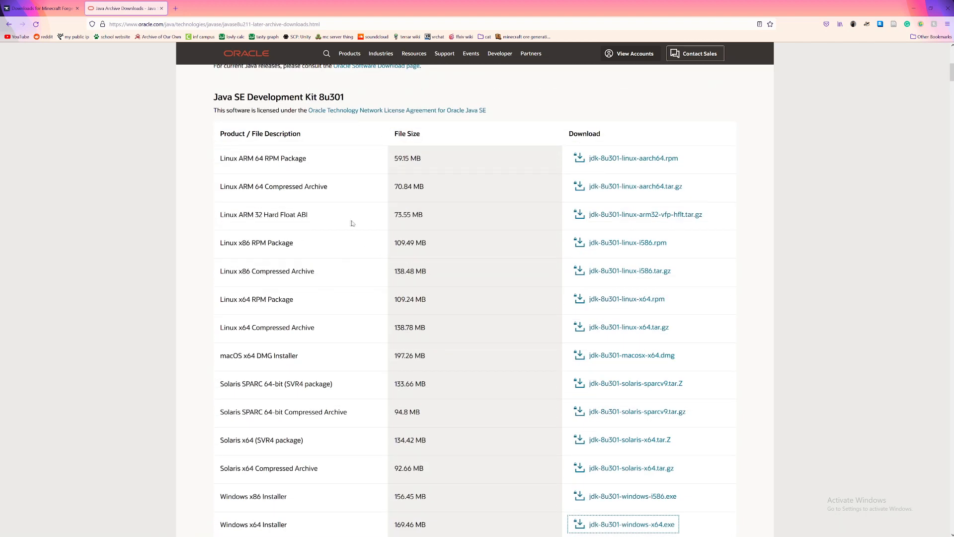
pyautogui.scroll(-3)
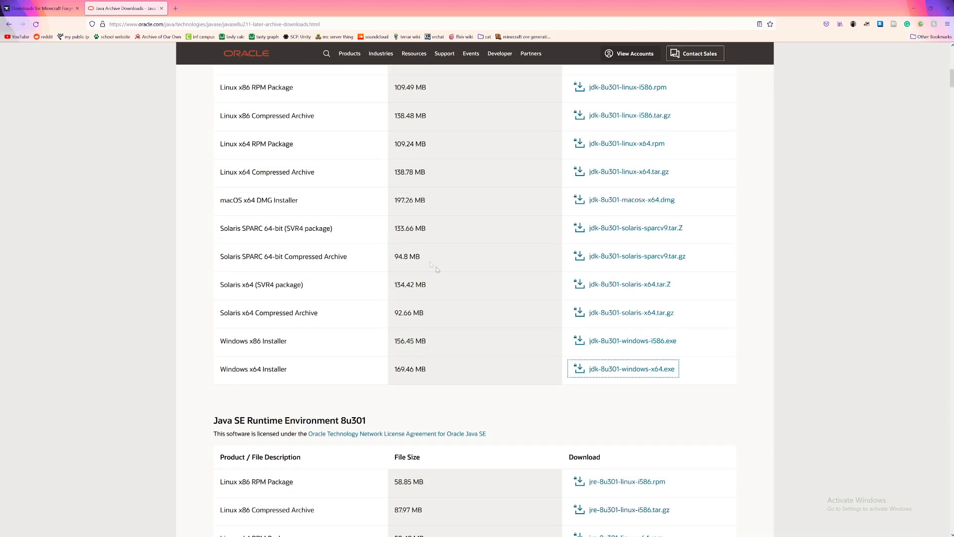
pyautogui.scroll(3)
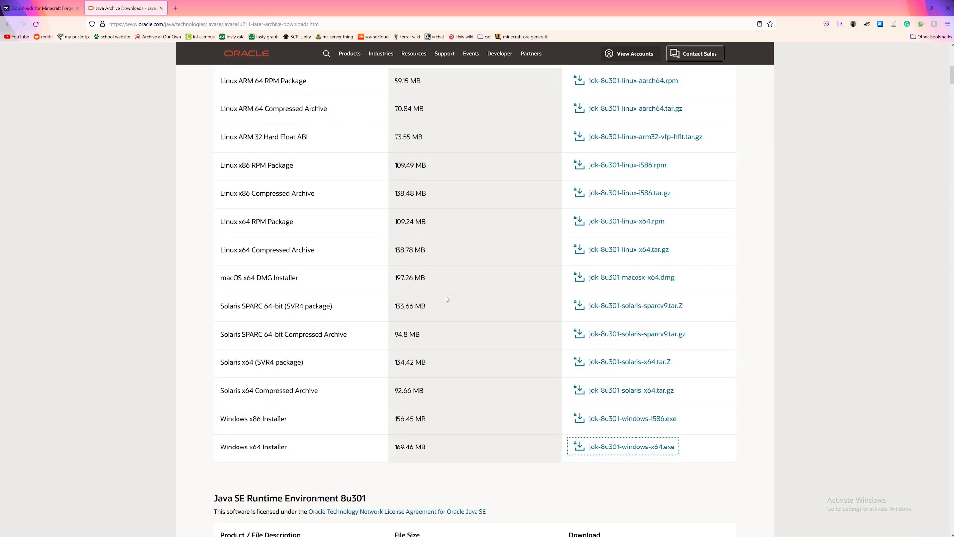
pyautogui.moveTo(323, 464)
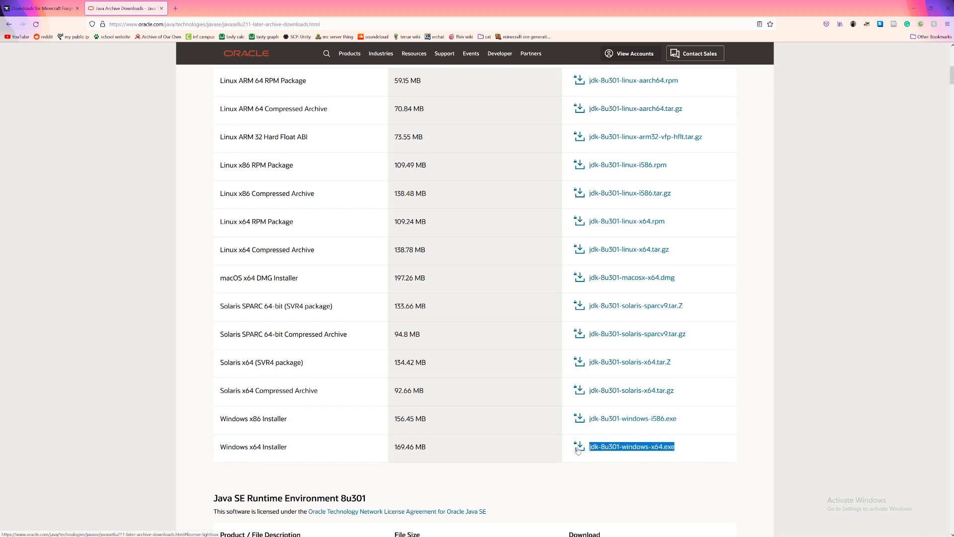
pyautogui.moveTo(520, 454)
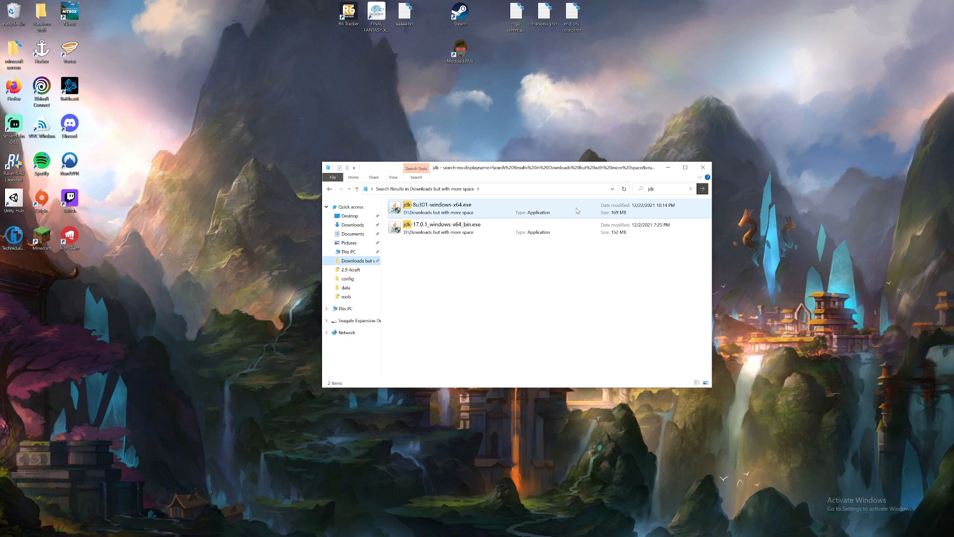
pyautogui.moveTo(572, 215)
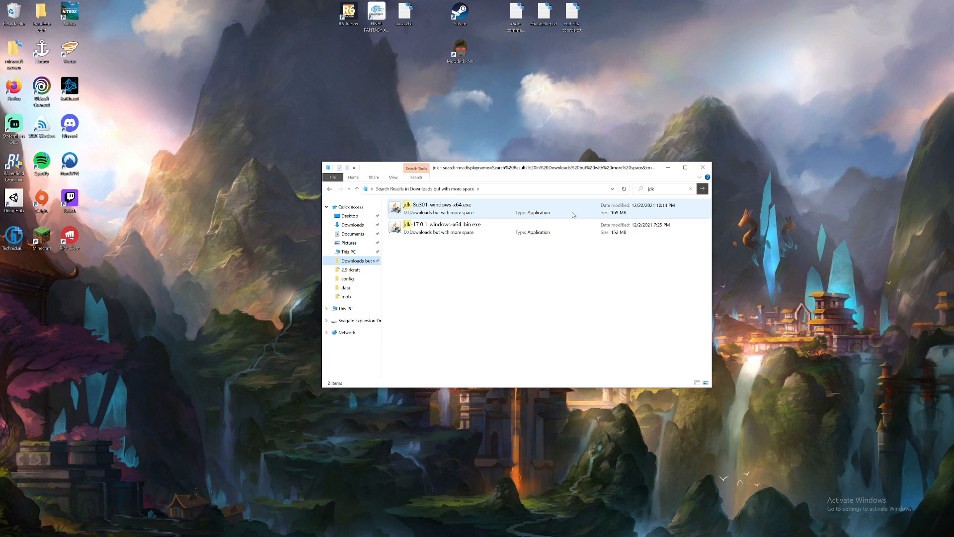
# Step: Pick the JDK 8u301 installer from the search results
pyautogui.click(439, 207)
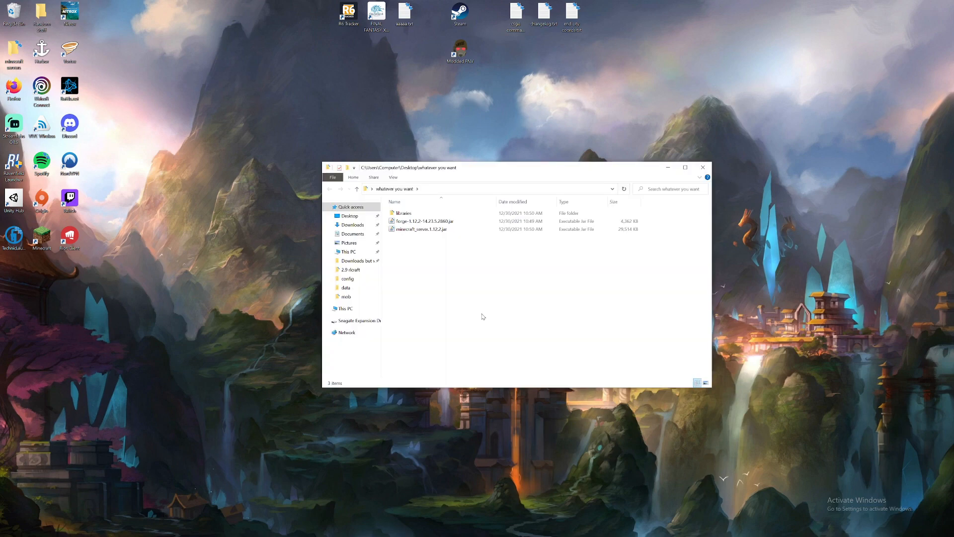
pyautogui.moveTo(460, 286)
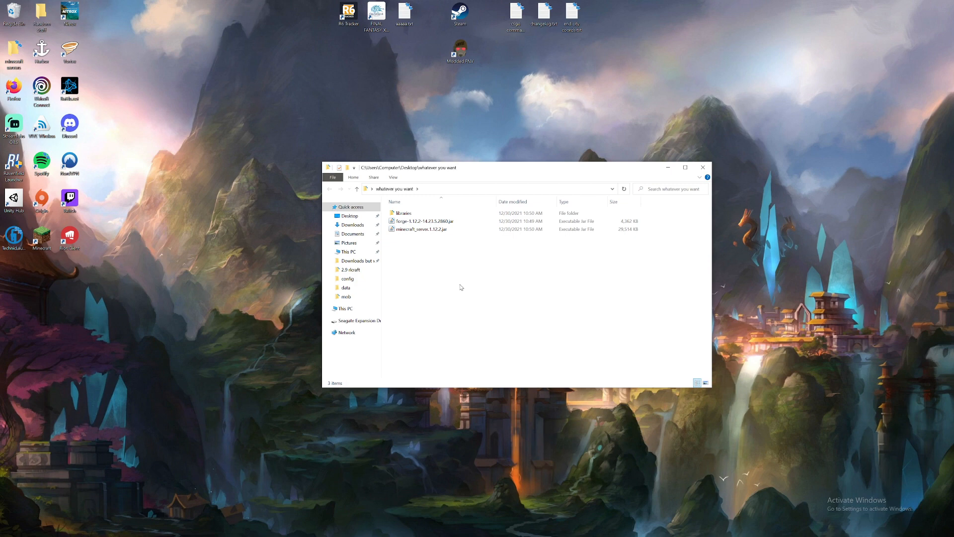
# Step: Create a new text document in the server folder renamed to run.bat, confirming the extension change
pyautogui.rightClick(460, 287)
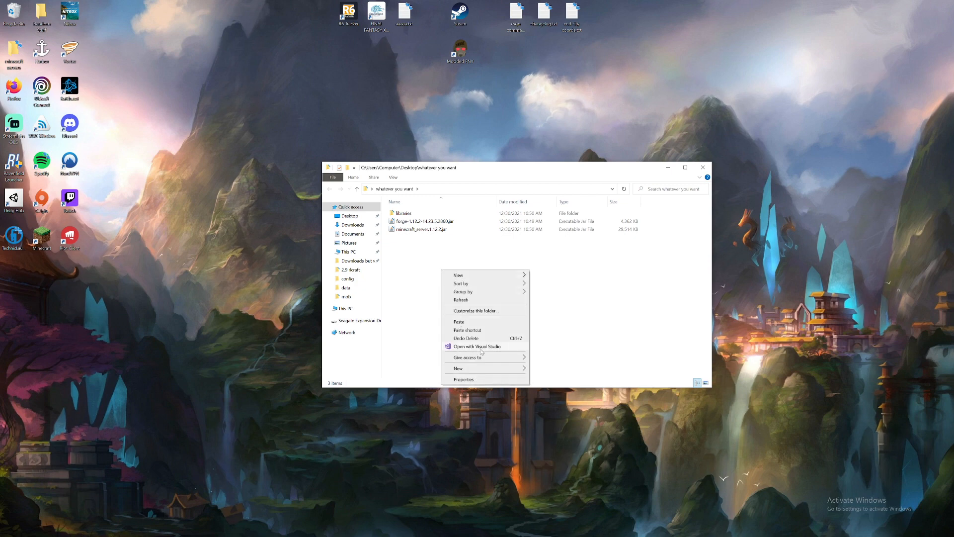
pyautogui.click(457, 367)
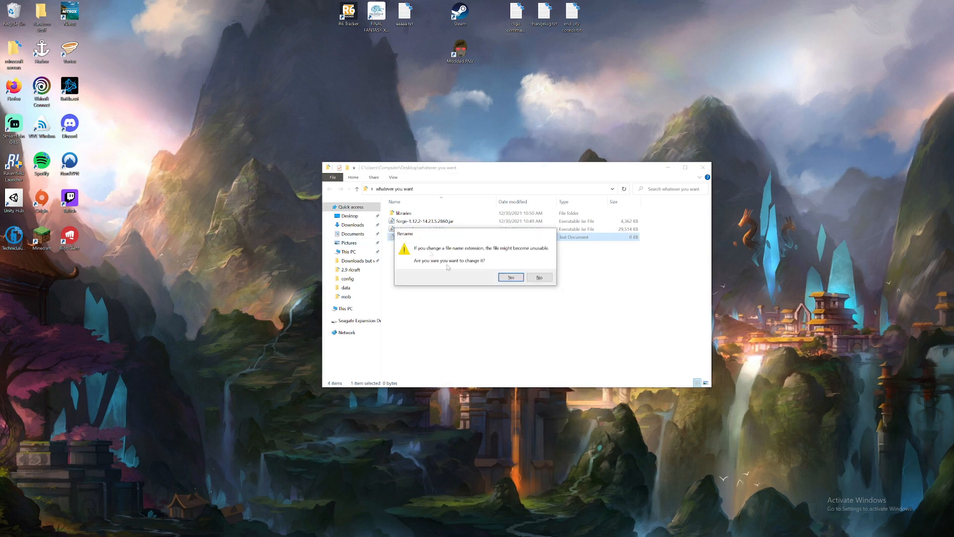
pyautogui.click(511, 277)
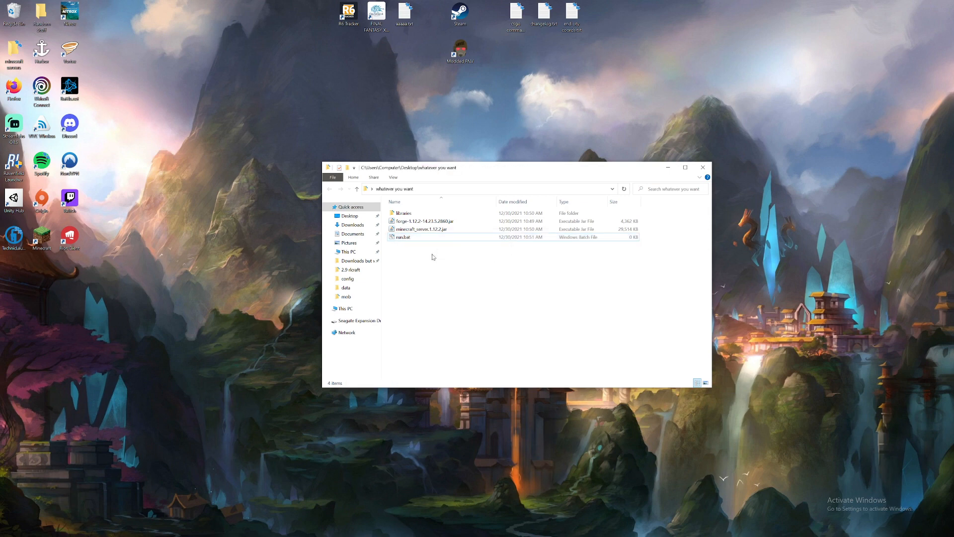
pyautogui.click(403, 236)
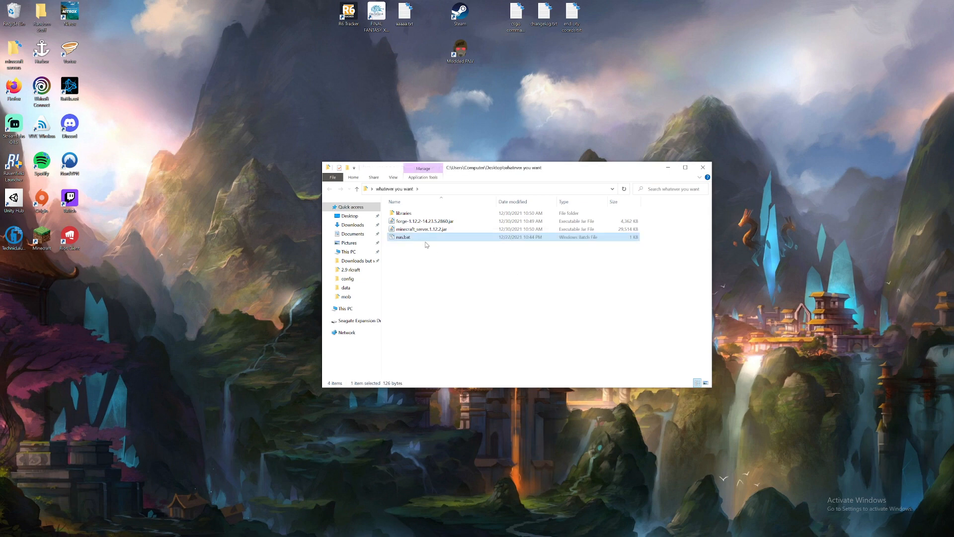
# Step: Open run.bat in Notepad and enable Word Wrap so the whole launch command is visible
pyautogui.doubleClick(402, 237)
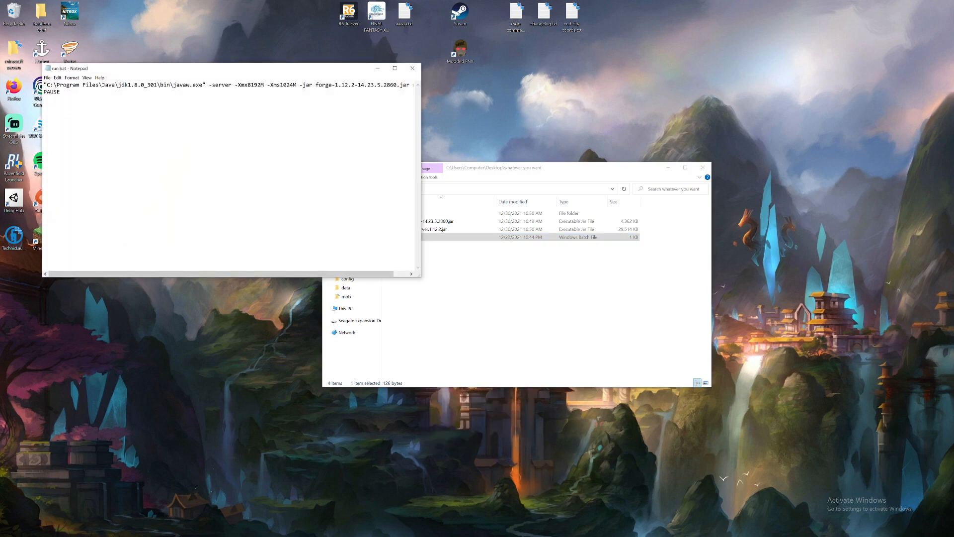
pyautogui.click(71, 78)
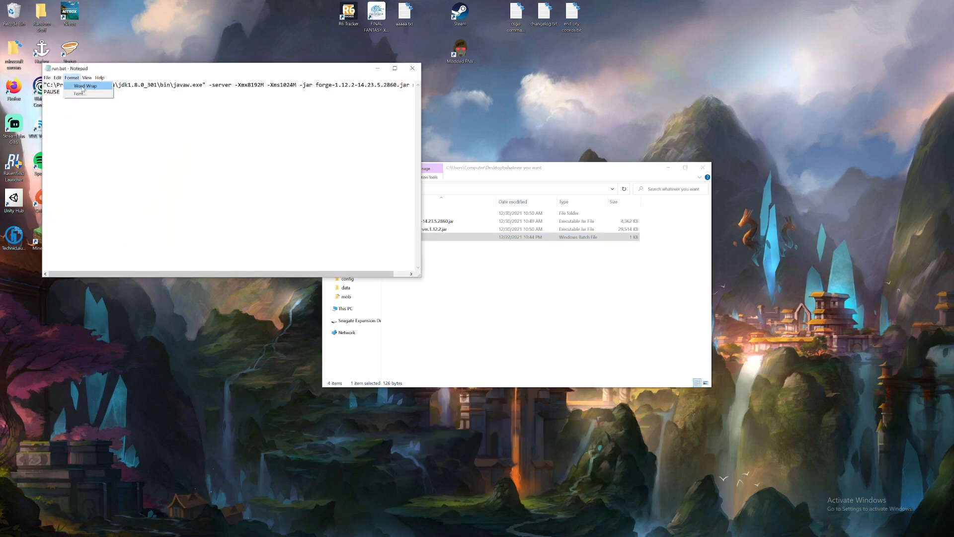
pyautogui.click(86, 85)
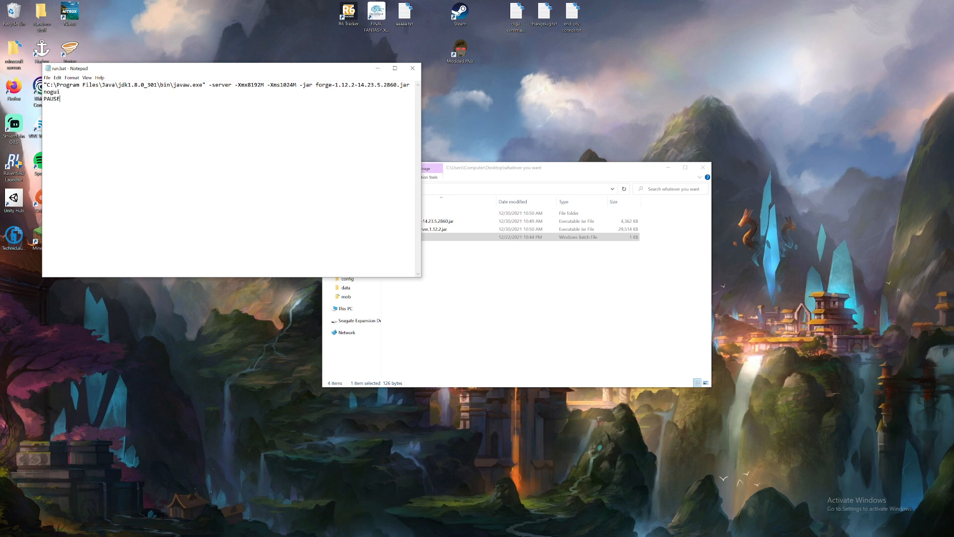
pyautogui.press('ctrl+a')
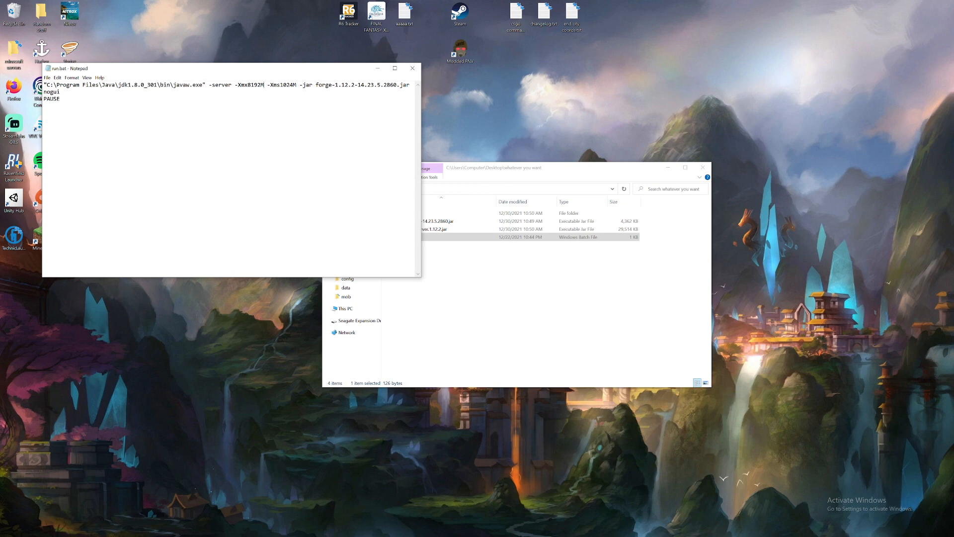
# Step: Review the java command's nogui option and the PAUSE line, then close run.bat
pyautogui.moveTo(236, 84); pyautogui.dragTo(291, 84)
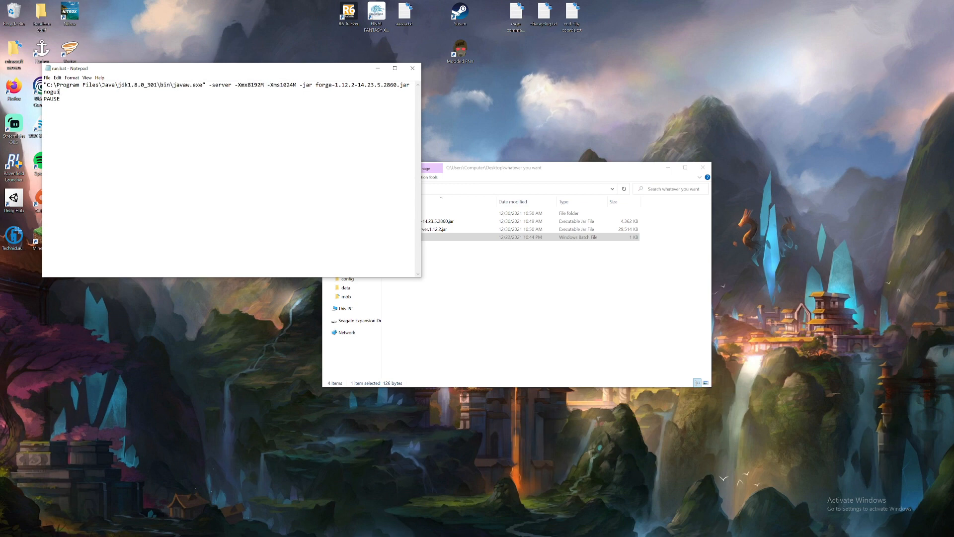
pyautogui.doubleClick(249, 83)
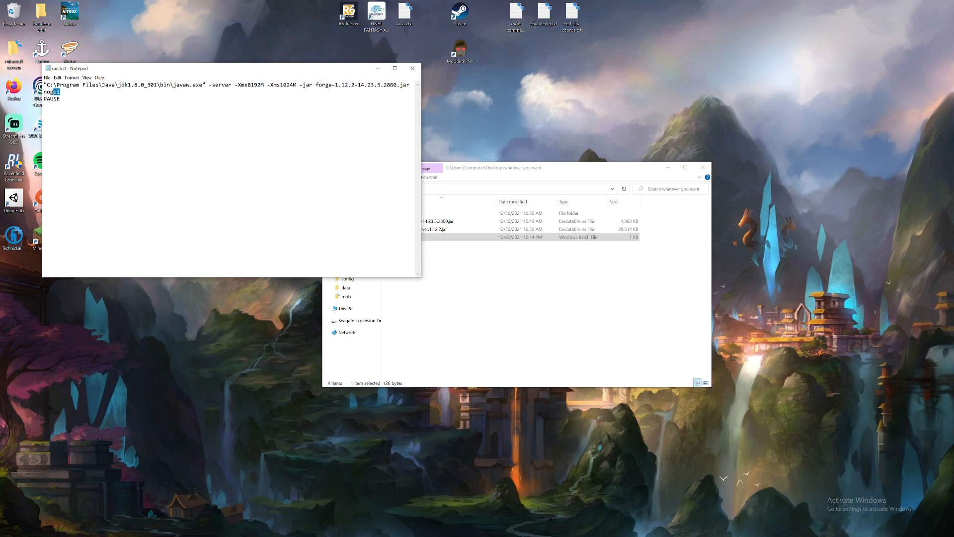
pyautogui.doubleClick(51, 92)
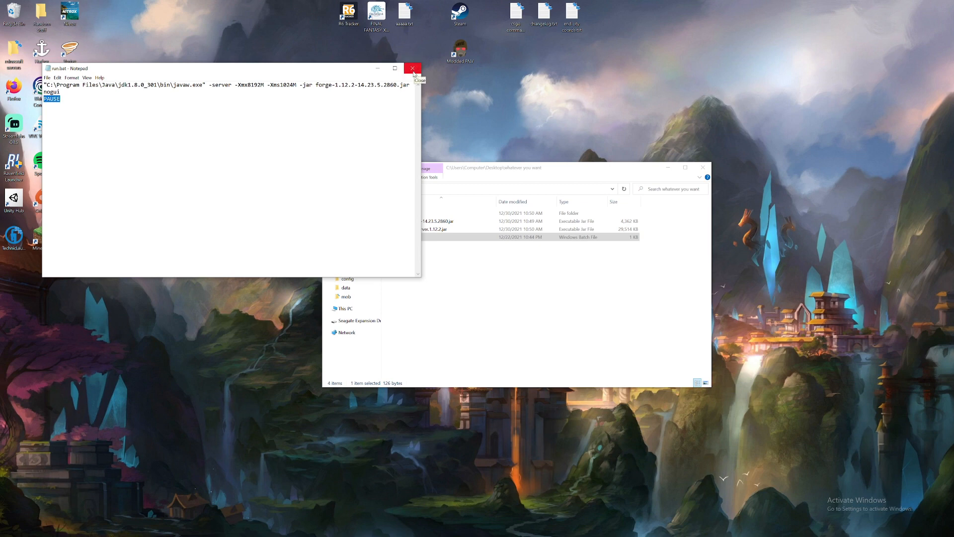
pyautogui.click(413, 68)
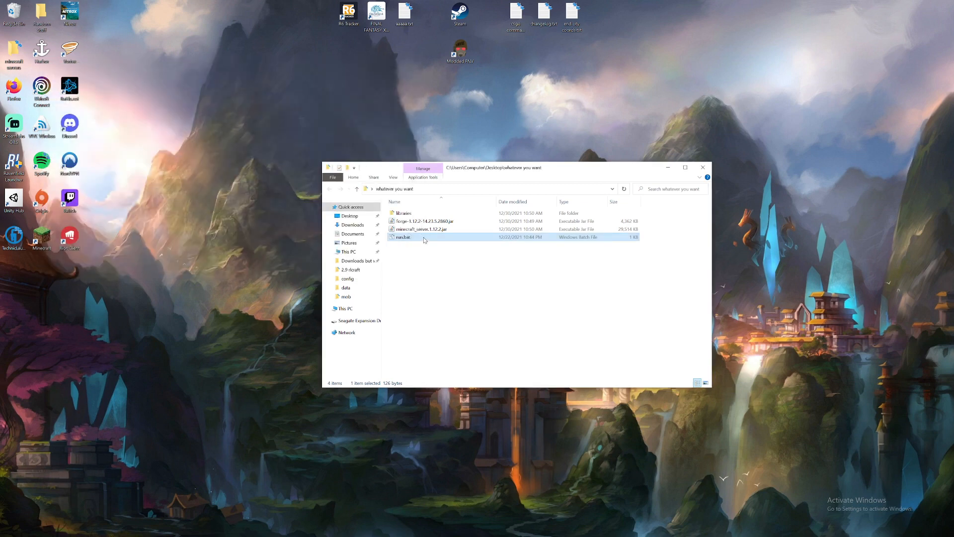
# Step: Run run.bat to generate starter files, then set eula.txt to eula=true
pyautogui.doubleClick(403, 237)
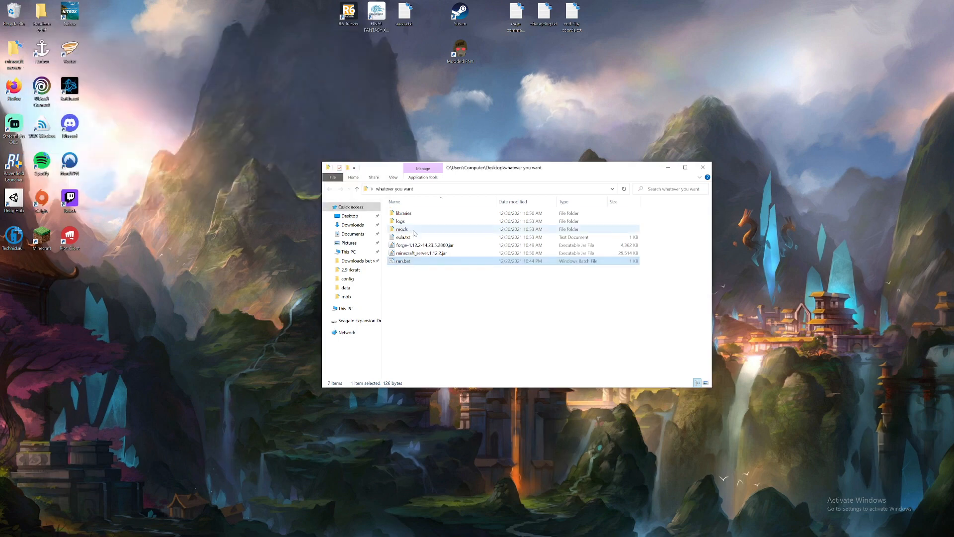
pyautogui.doubleClick(402, 236)
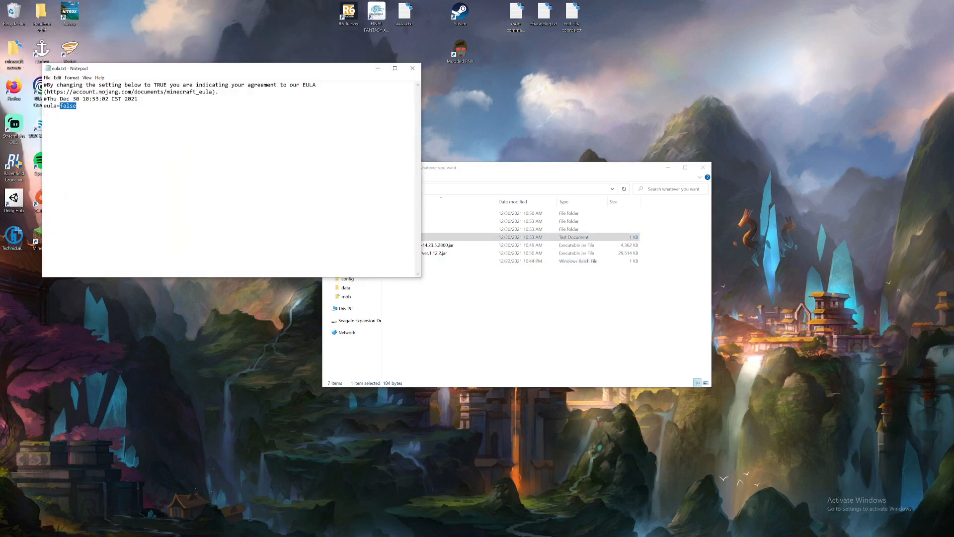
pyautogui.write('true')
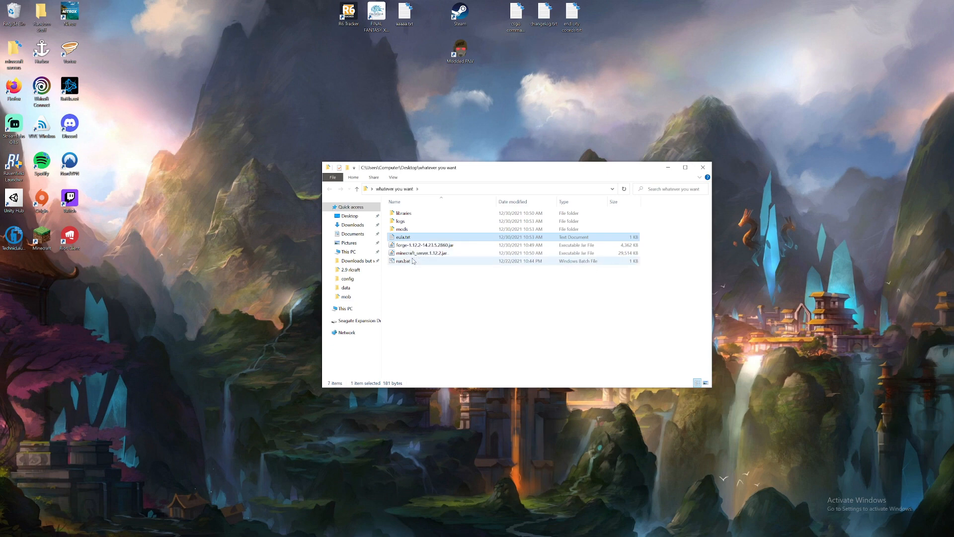
# Step: Launch the server to generate the world files, review Task Manager processes and close it
pyautogui.doubleClick(404, 260)
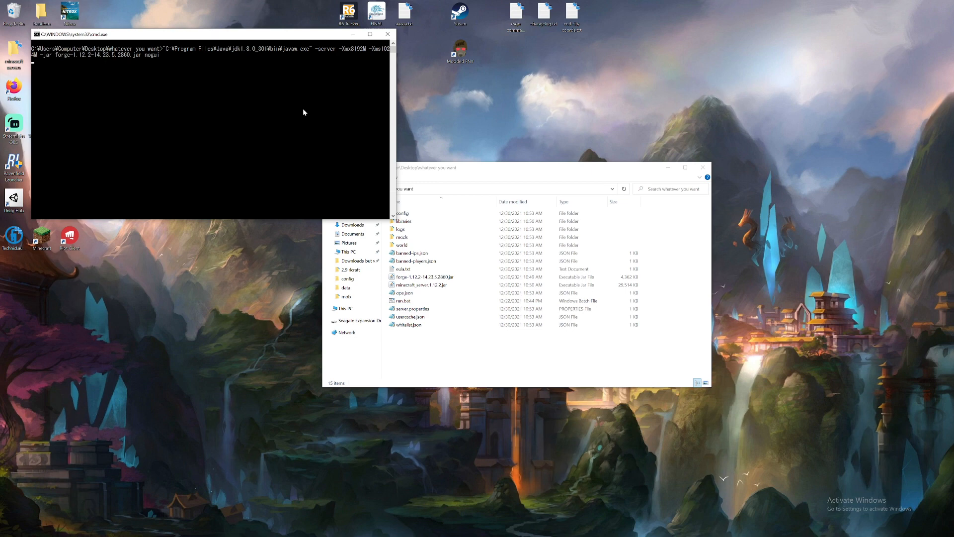
pyautogui.moveTo(305, 114)
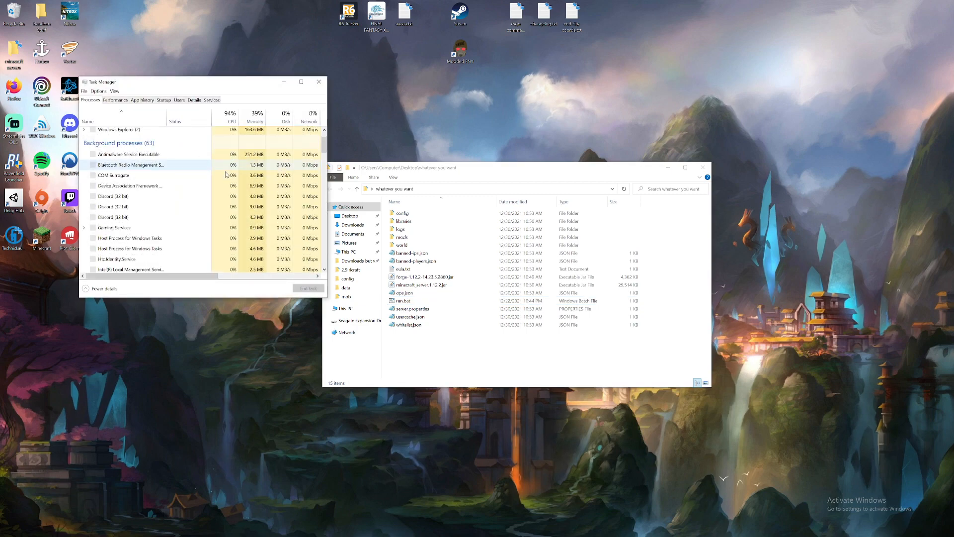
pyautogui.scroll(-3)
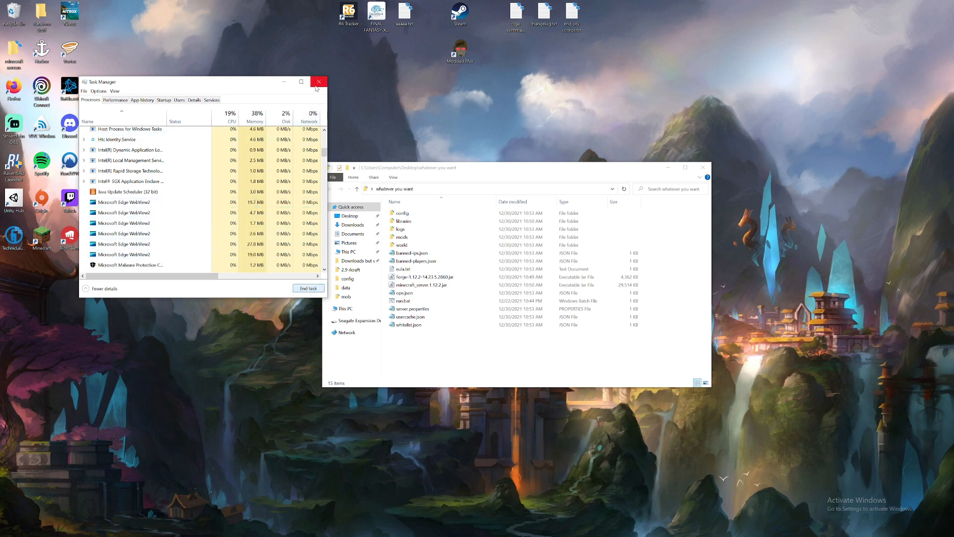
pyautogui.click(319, 82)
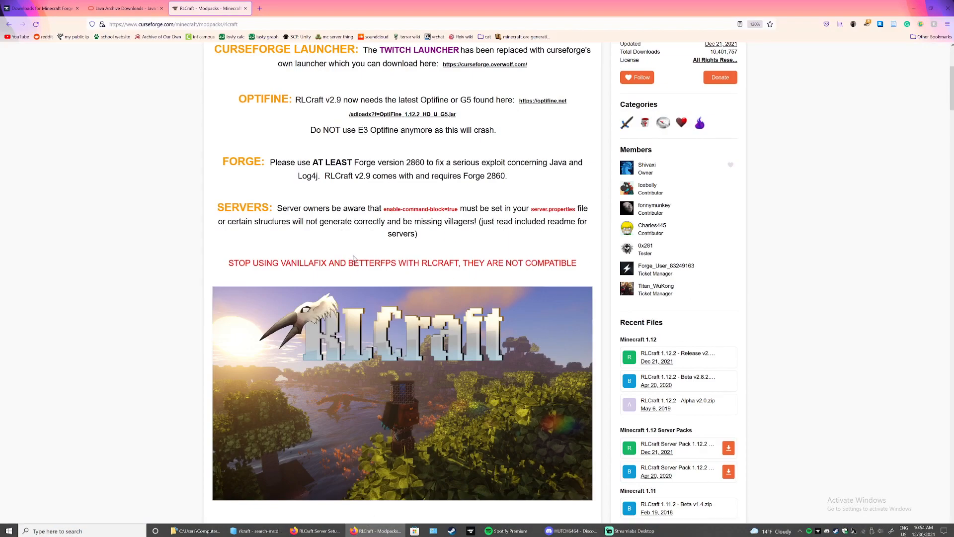
# Step: Scroll the RLCraft CurseForge page to the Minecraft 1.12 Server Packs
pyautogui.scroll(-3)
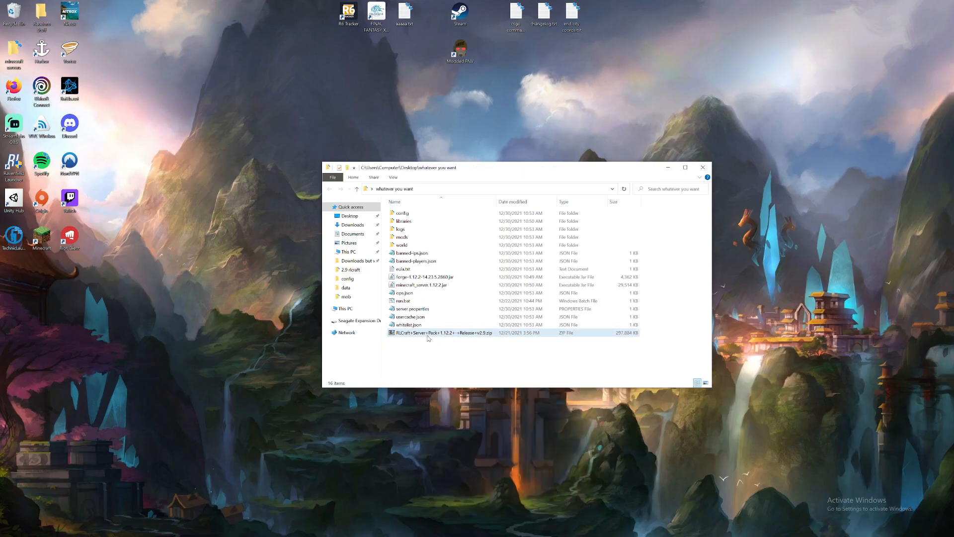
# Step: Extract the RLCraft server pack zip, replacing existing config files, and view server.properties
pyautogui.rightClick(441, 333)
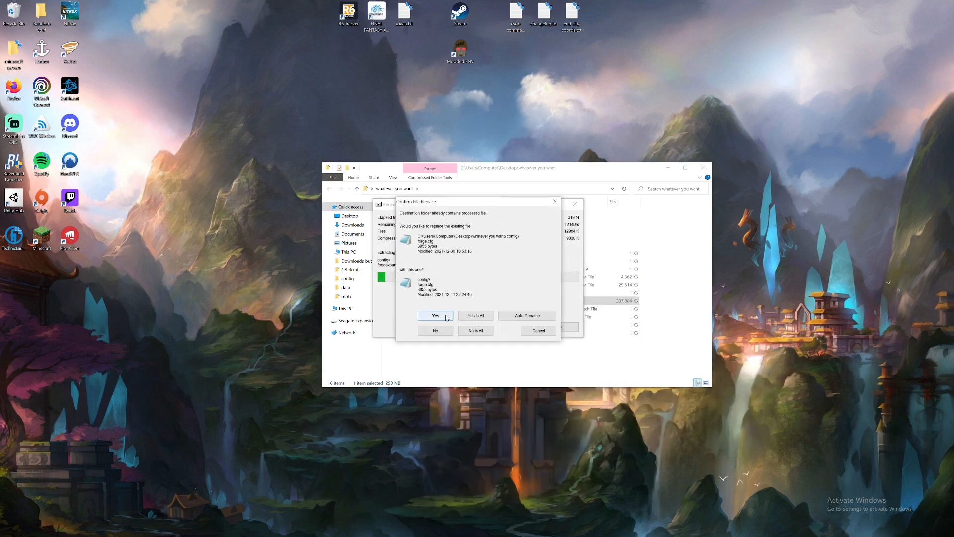
pyautogui.click(435, 315)
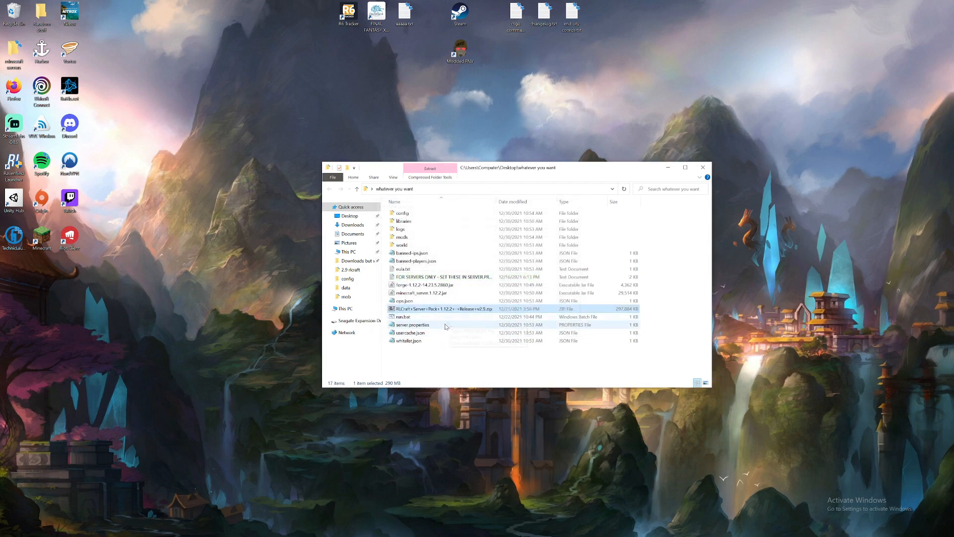
pyautogui.doubleClick(413, 324)
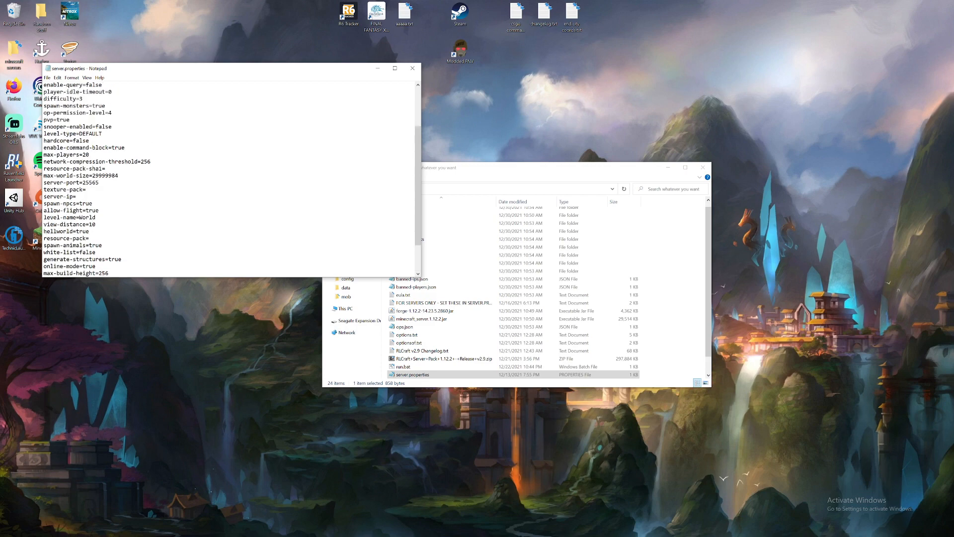
# Step: Review server.properties in Notepad, confirming enable-command-block=true and motd=2.9, then close it
pyautogui.doubleClick(58, 196)
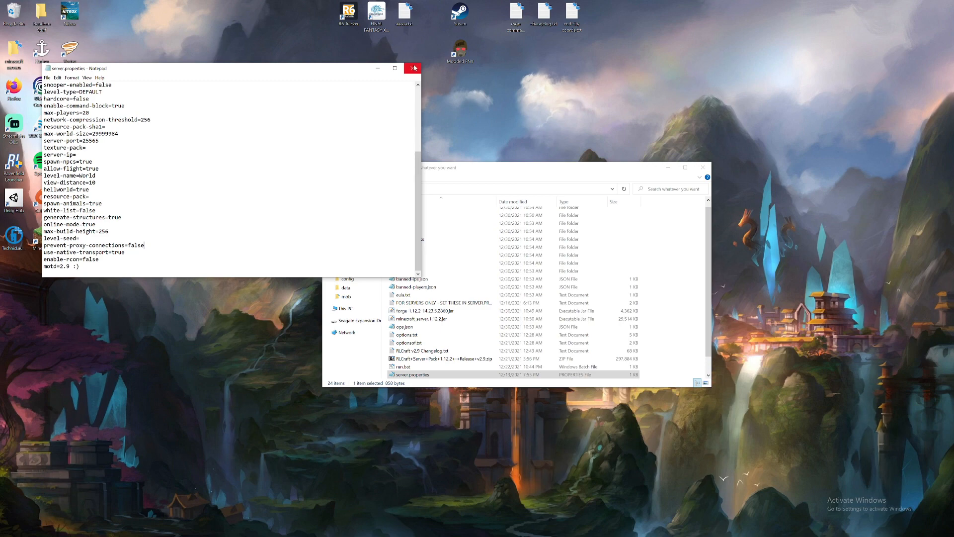
pyautogui.click(413, 67)
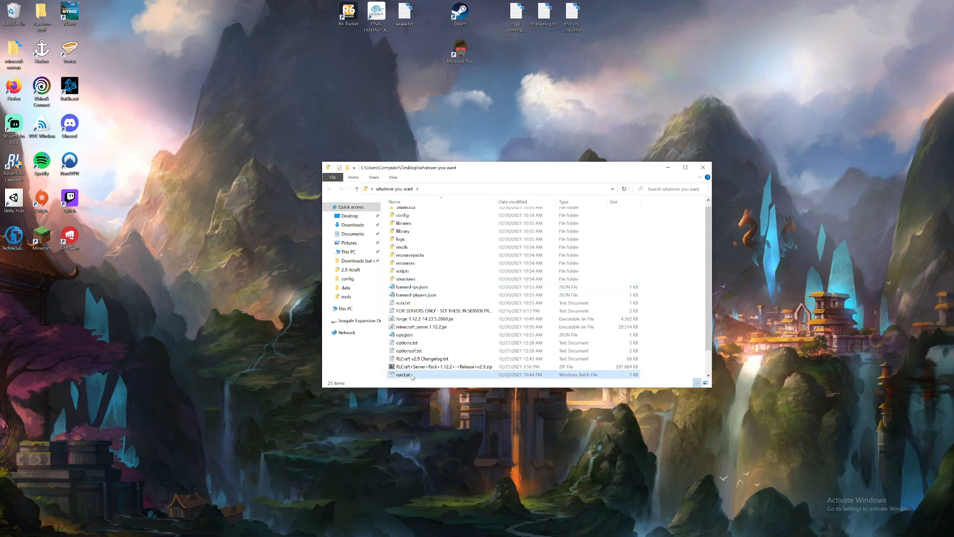
# Step: Launch the RLCraft server via run.bat in the server folder
pyautogui.doubleClick(403, 374)
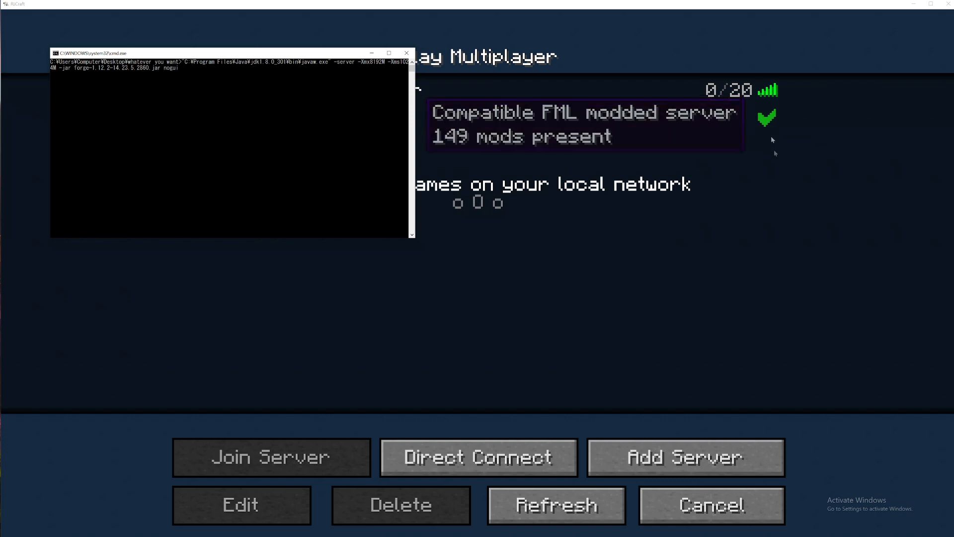
pyautogui.moveTo(774, 210)
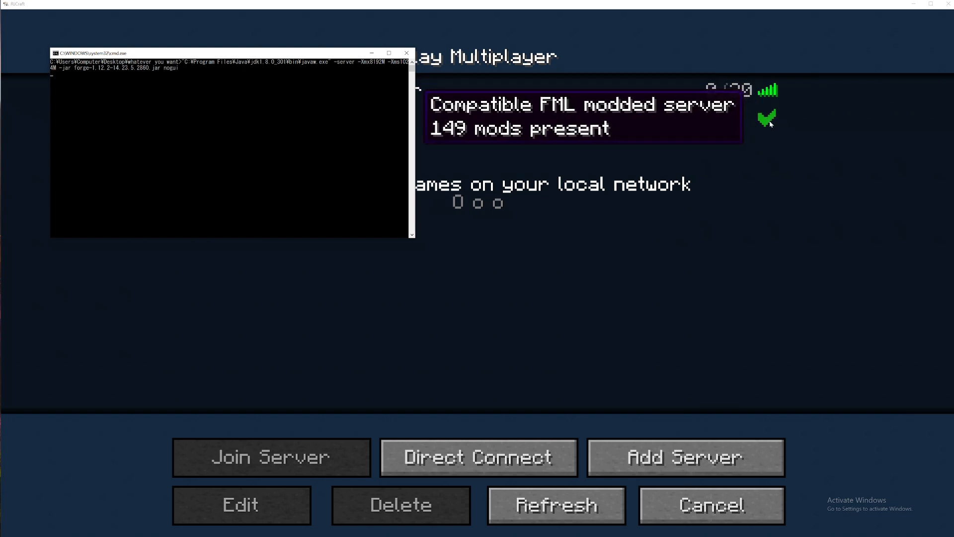
pyautogui.moveTo(768, 136)
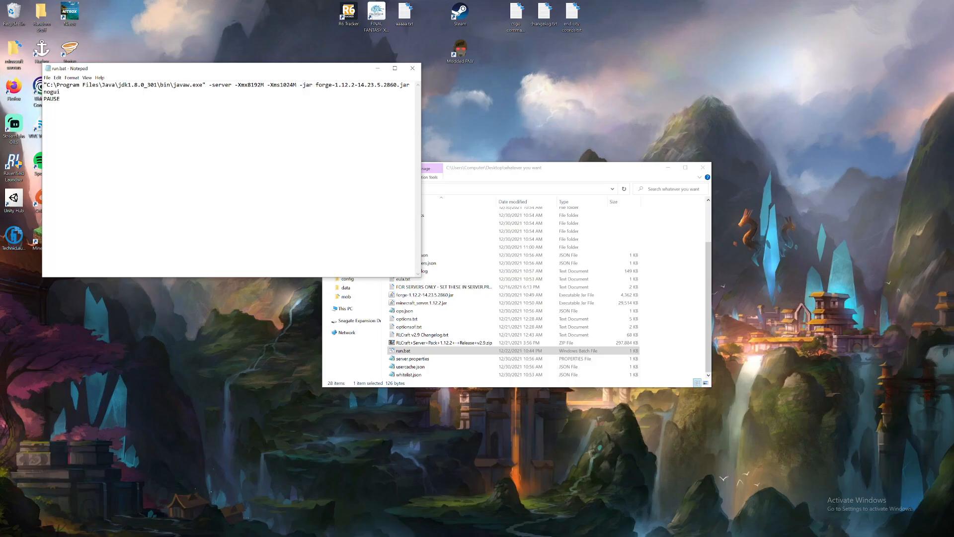
# Step: Select the -Xmx8192M maximum memory argument in run.bat's launch line
pyautogui.doubleClick(245, 84)
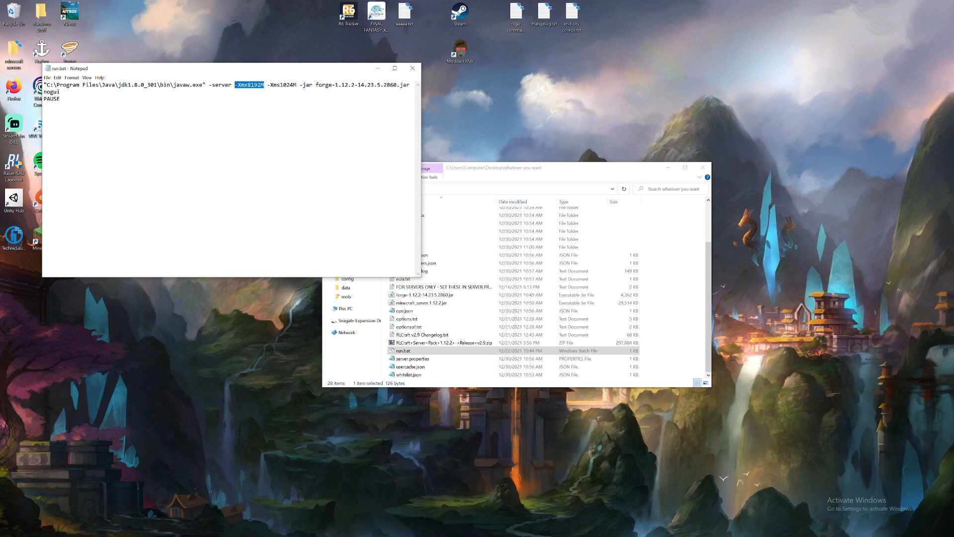